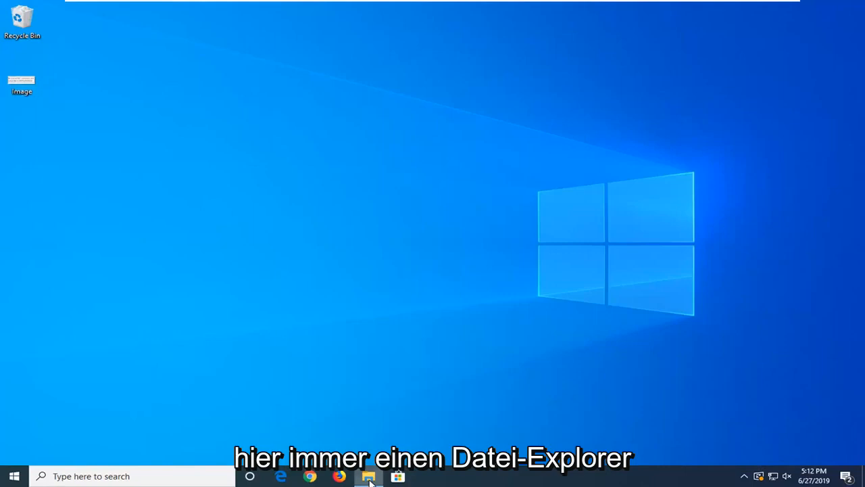
# Step: Browse File Explorer through This PC and Local Disk (C:) into Users
pyautogui.click(369, 476)
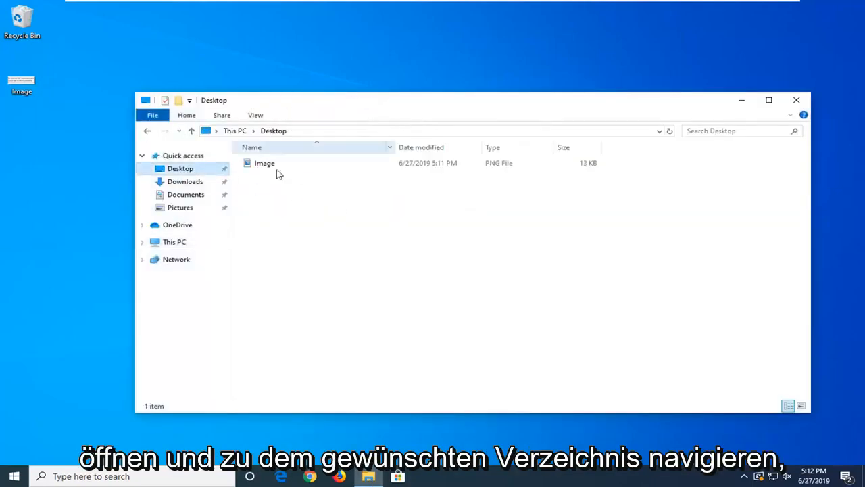
pyautogui.click(184, 181)
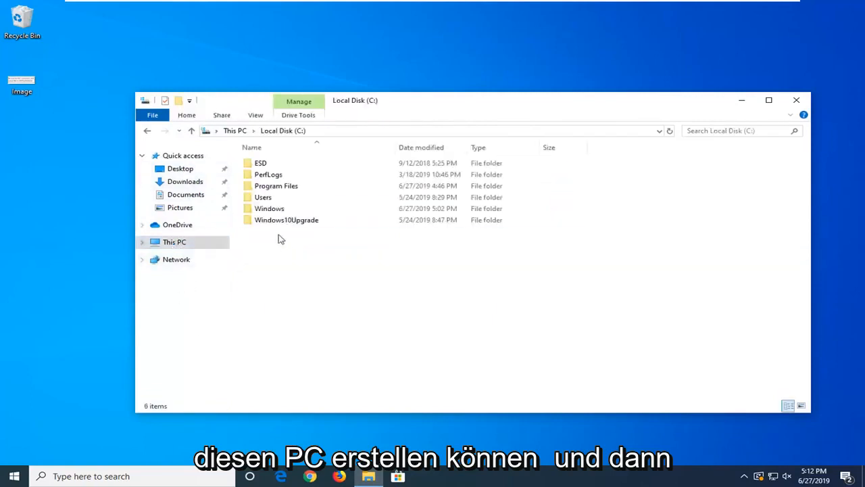
pyautogui.doubleClick(263, 196)
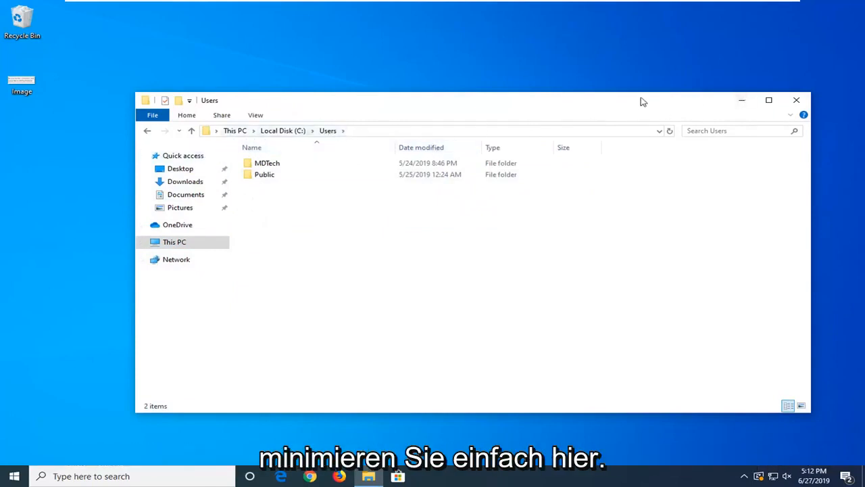
# Step: Search the Start menu for cmd to launch Command Prompt as administrator
pyautogui.click(12, 476)
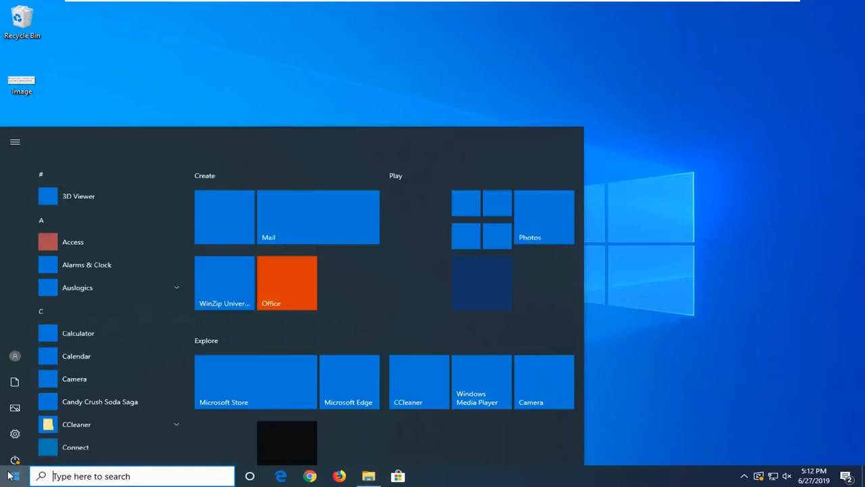
pyautogui.write('cmd')
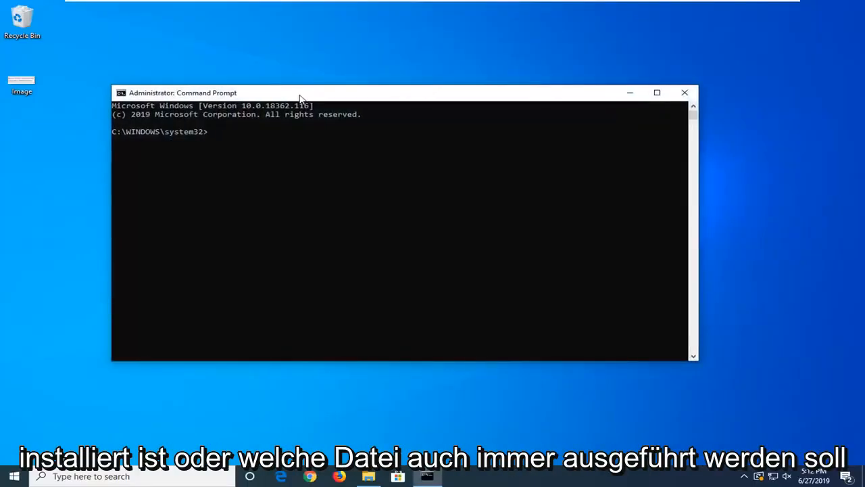
# Step: Type the path start C:\Users\ followed by the MDTech profile folder and a backslash
pyautogui.write('C')
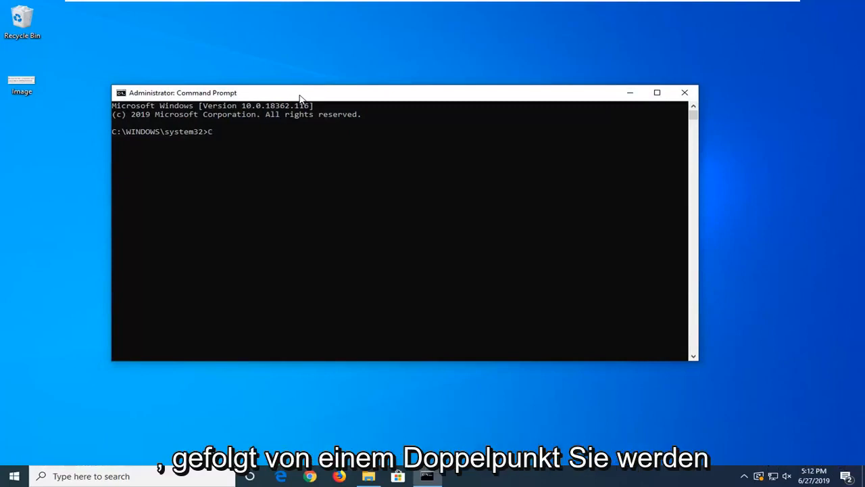
pyautogui.write(':')
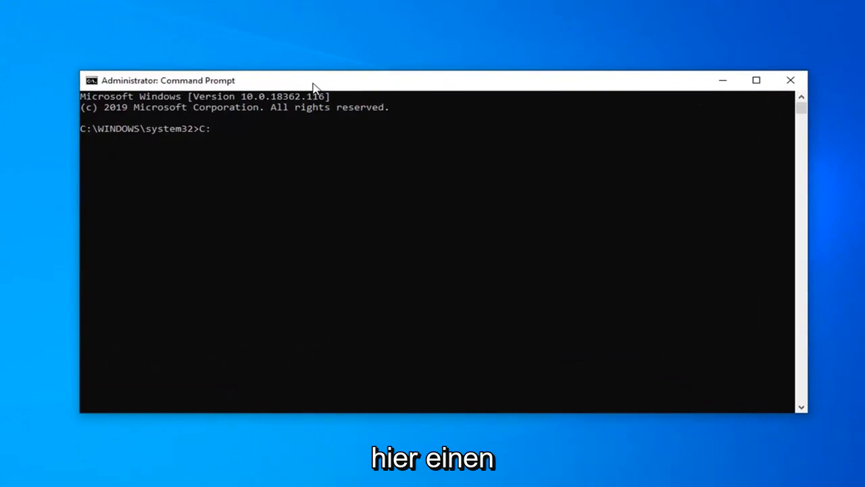
pyautogui.write('\\')
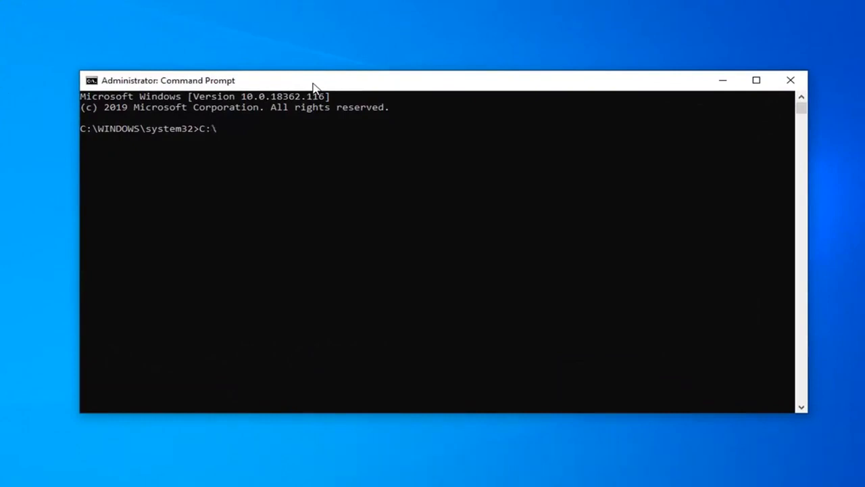
pyautogui.write('Users\\MD')
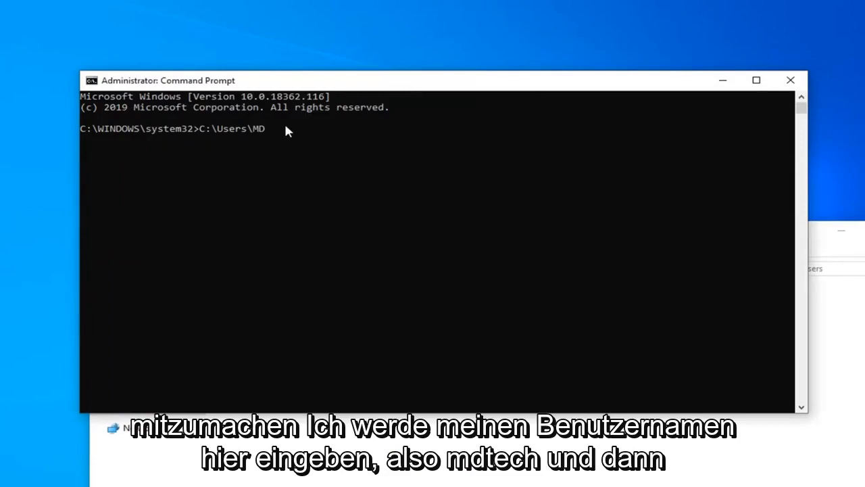
pyautogui.write('Tech')
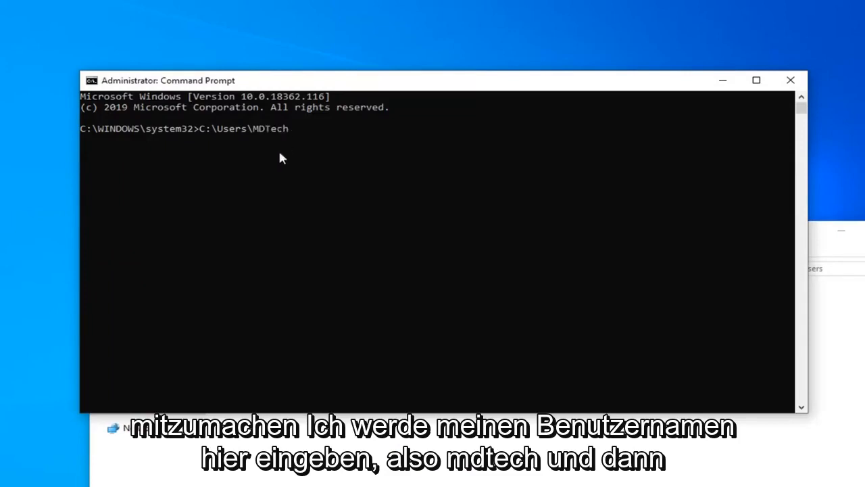
pyautogui.write('\\')
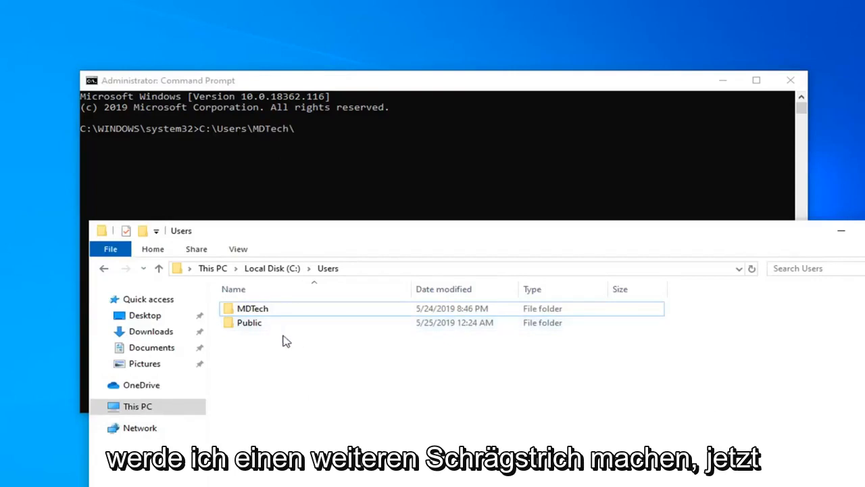
pyautogui.moveTo(284, 134)
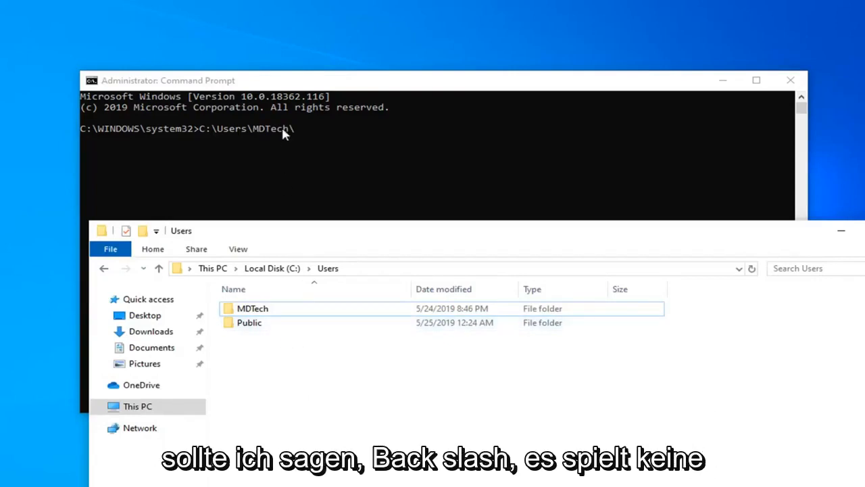
pyautogui.moveTo(297, 137)
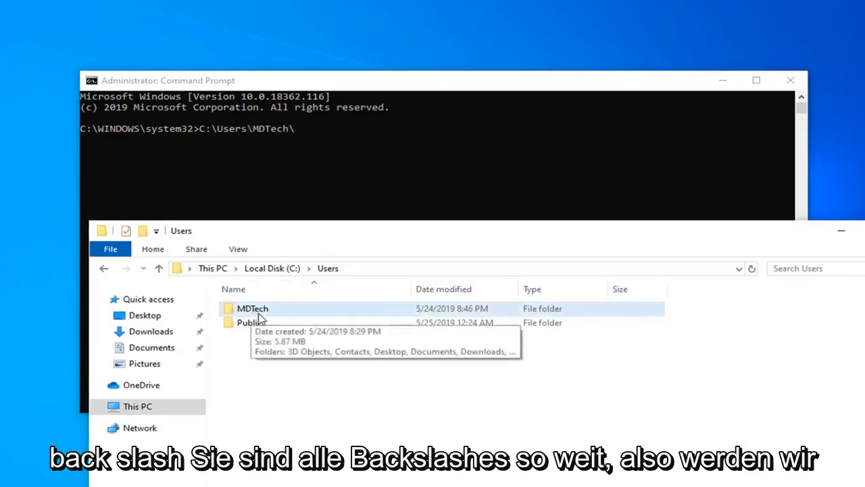
# Step: Open the MDTech profile folder in File Explorer's Users list
pyautogui.doubleClick(252, 309)
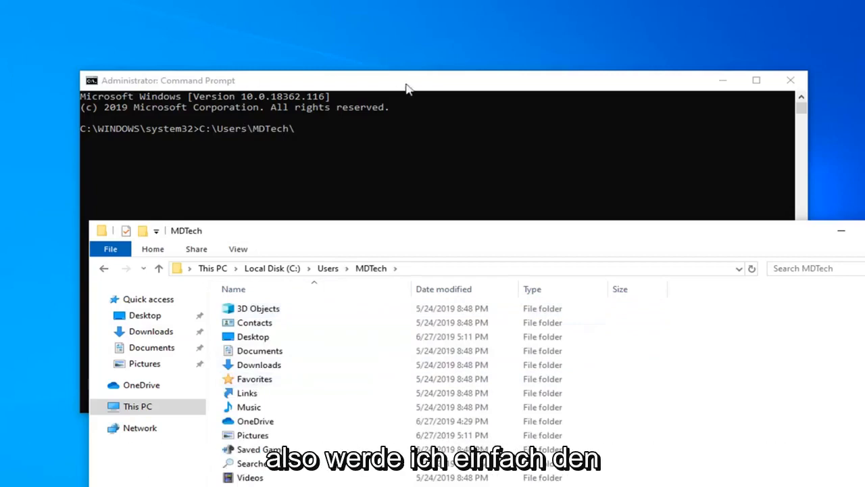
# Step: Extend the prompt path with Desktop\Image. after the profile folder
pyautogui.click(405, 88)
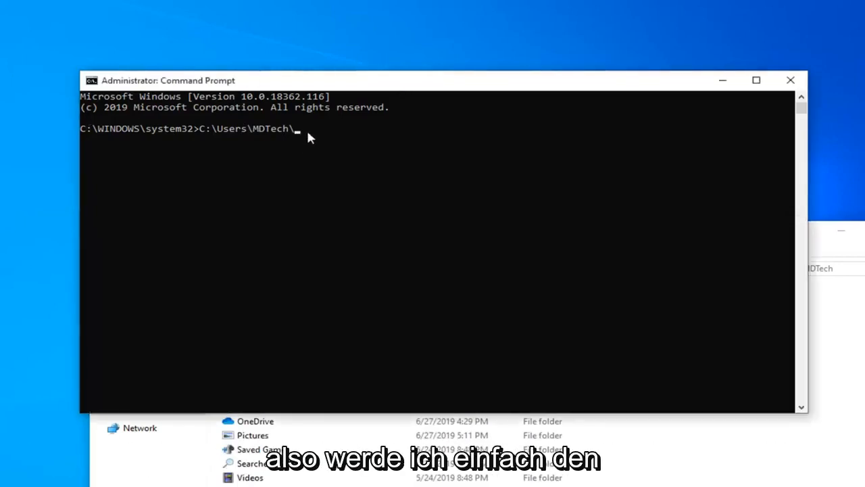
pyautogui.write('Deskto')
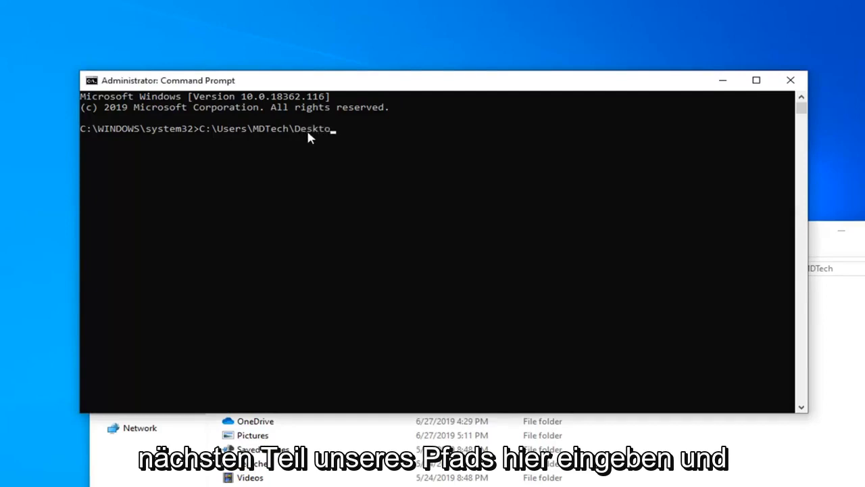
pyautogui.write('p')
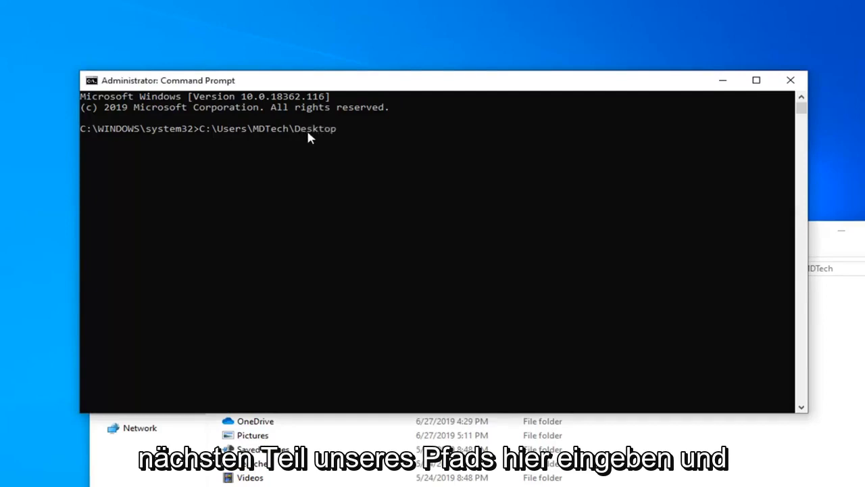
pyautogui.write('\\')
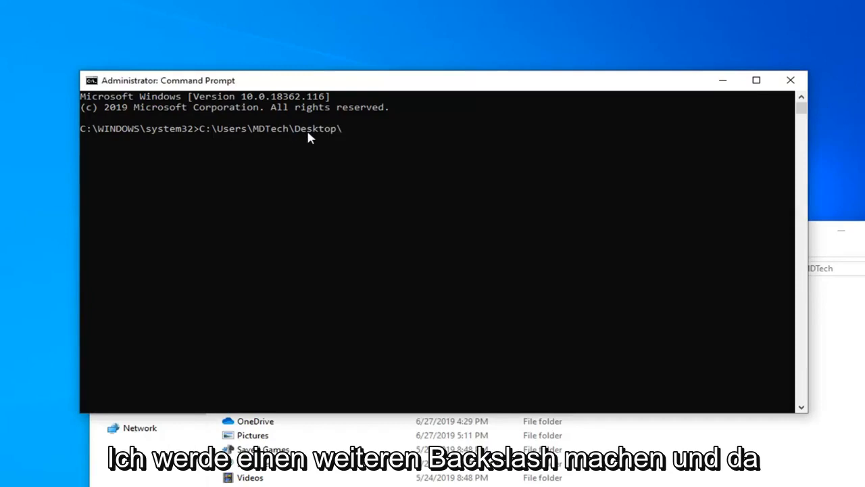
pyautogui.write('Image')
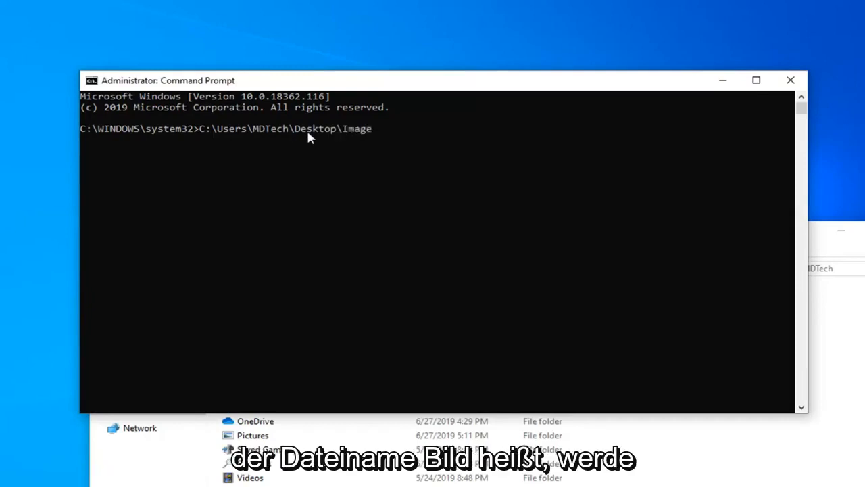
pyautogui.write('.')
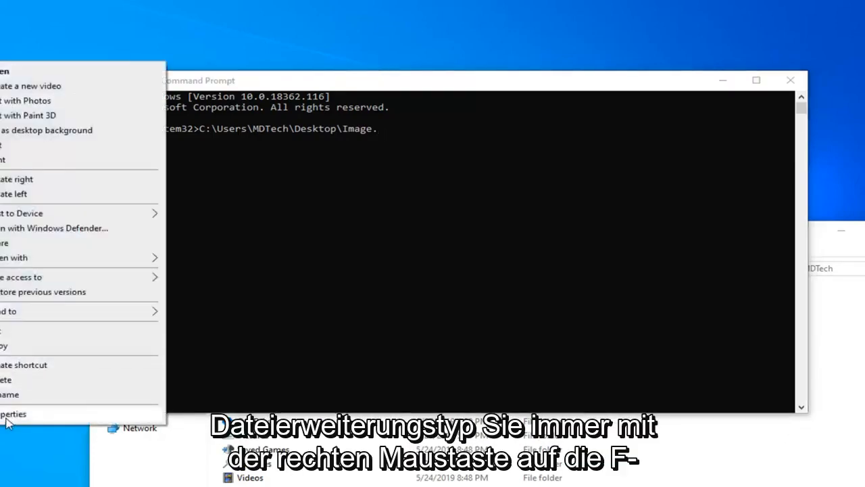
pyautogui.click(13, 413)
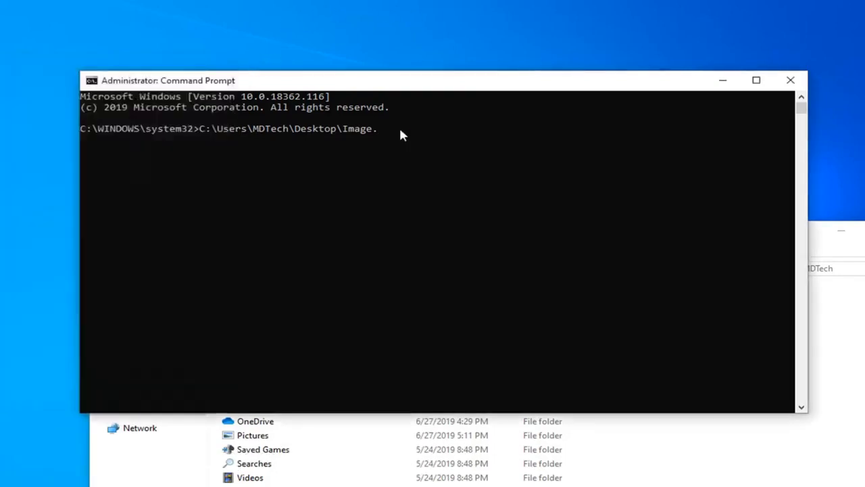
# Step: Replace the trailing dot so the path ends in Image.png
pyautogui.press('Backspace')
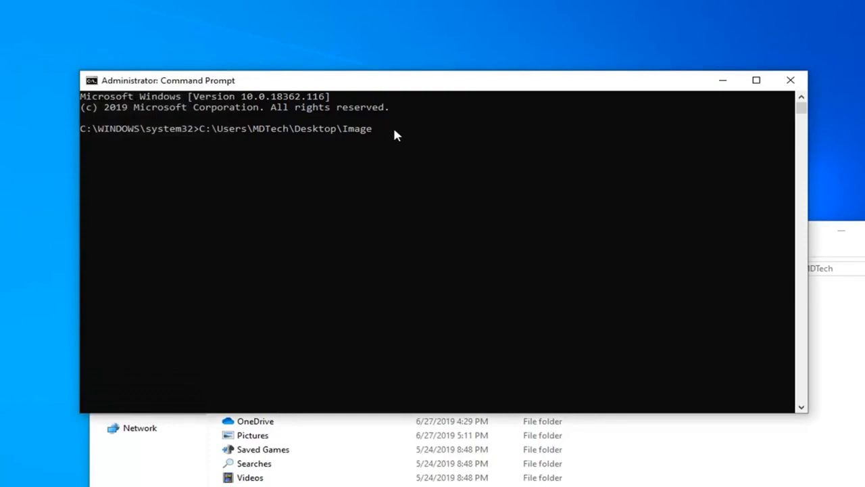
pyautogui.write('.png')
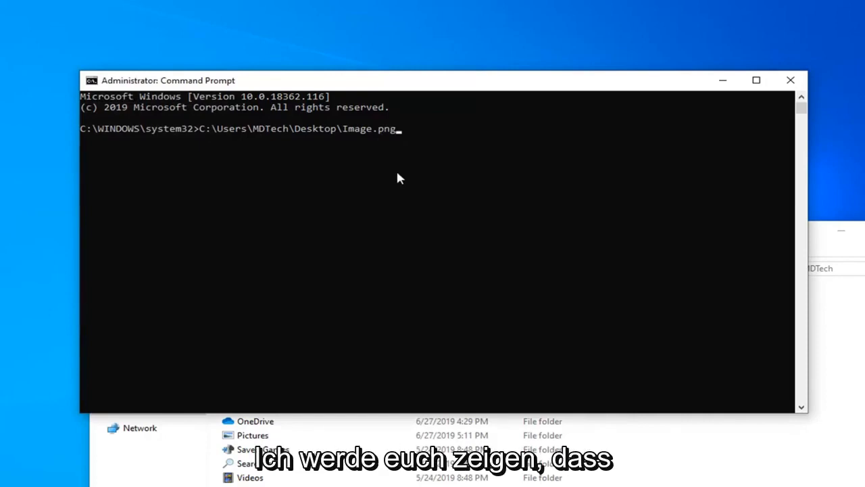
pyautogui.moveTo(392, 175)
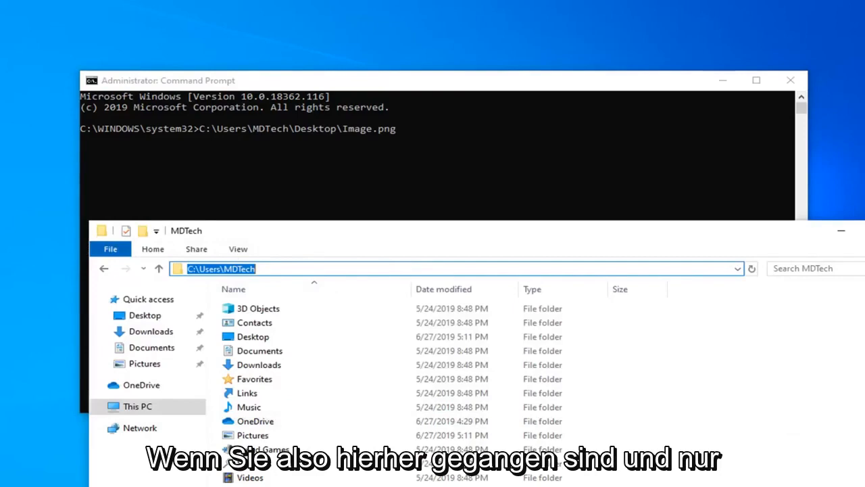
# Step: Right-click the File Explorer address bar to get copy options for the path
pyautogui.rightClick(221, 269)
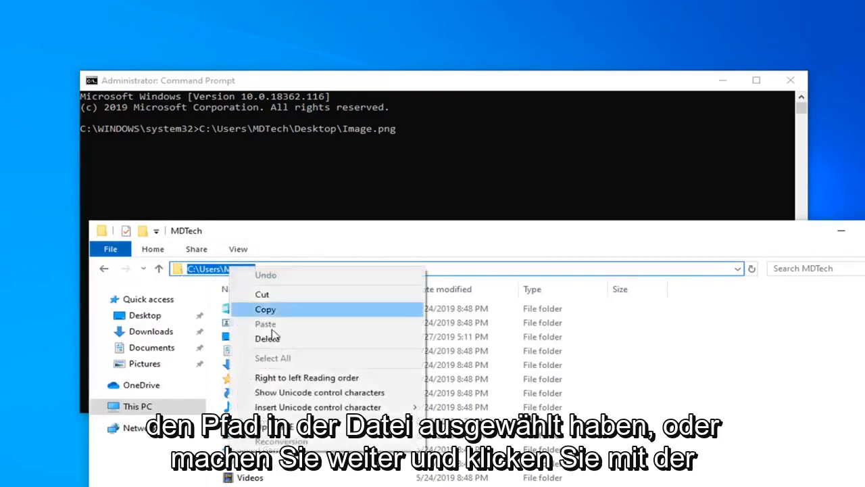